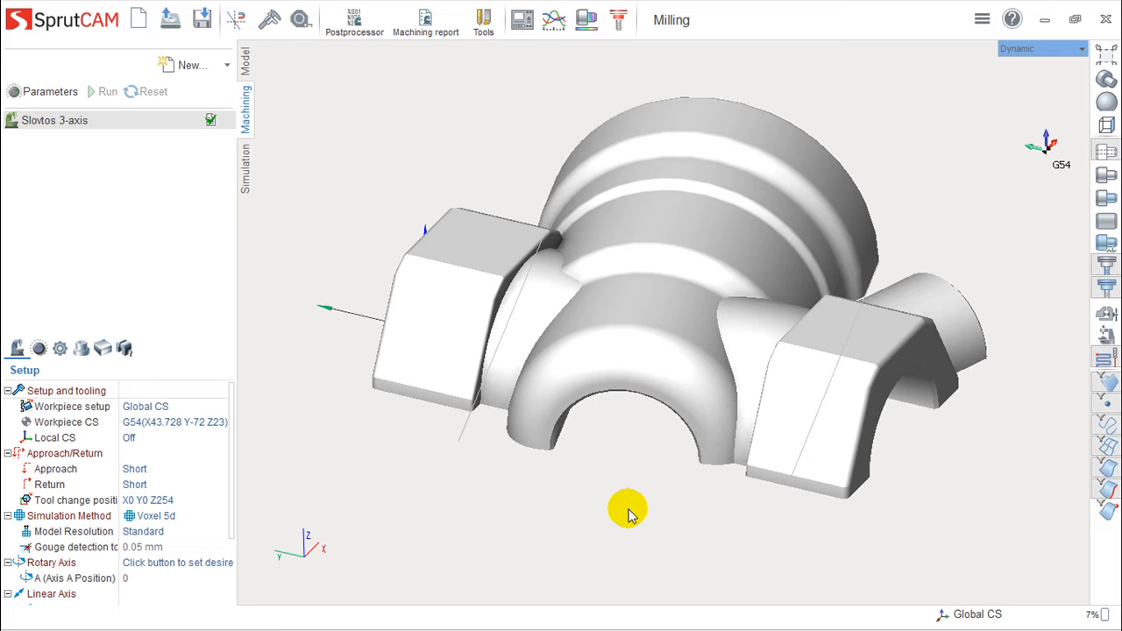
mouse_move(339, 68)
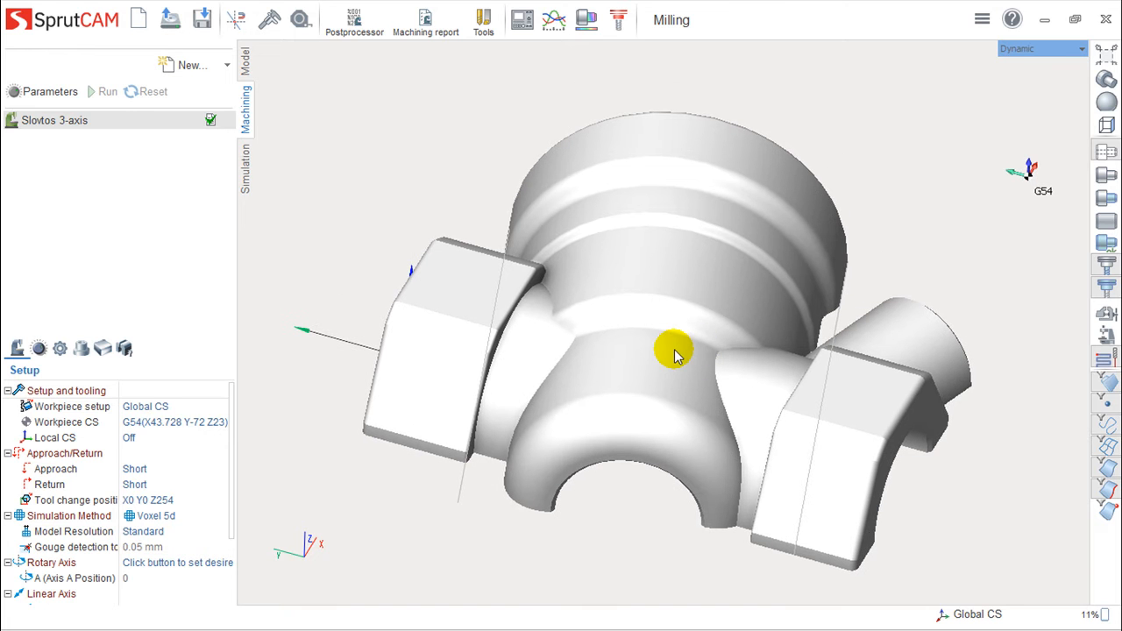
mouse_move(354, 16)
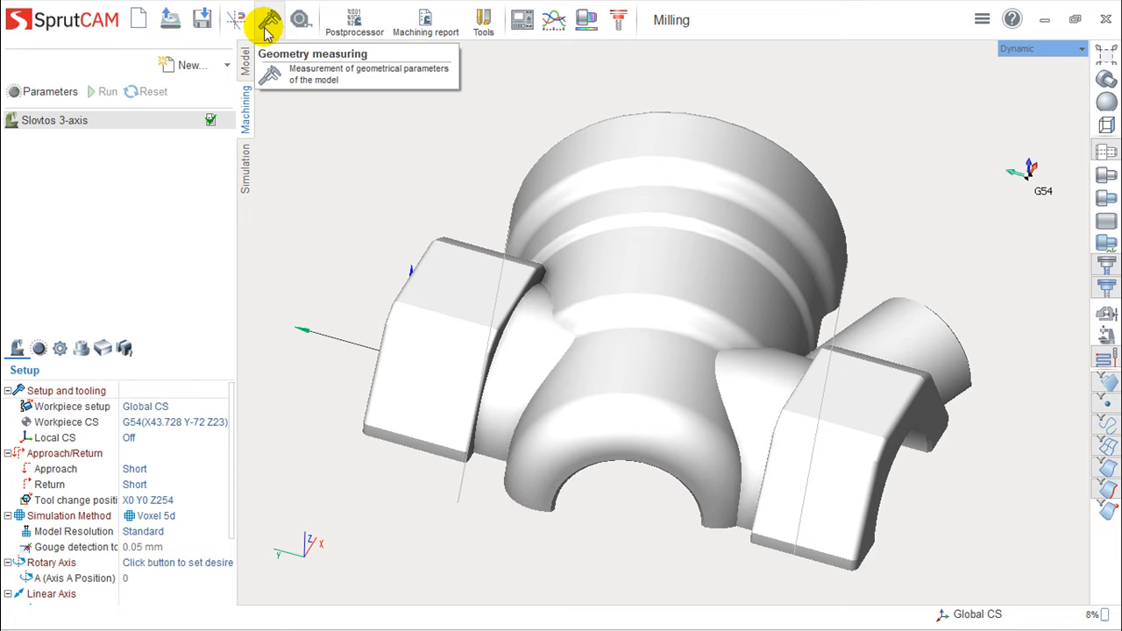
Measure the part's geometry on the model, rotating the view toward the side block.
left_click(269, 19)
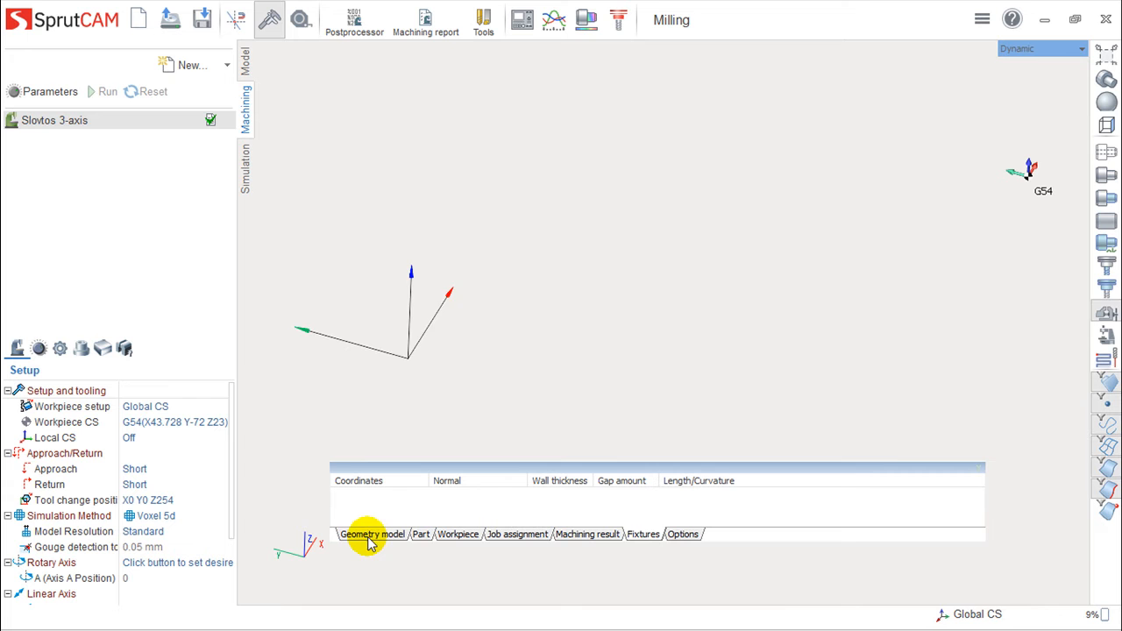
left_click(421, 534)
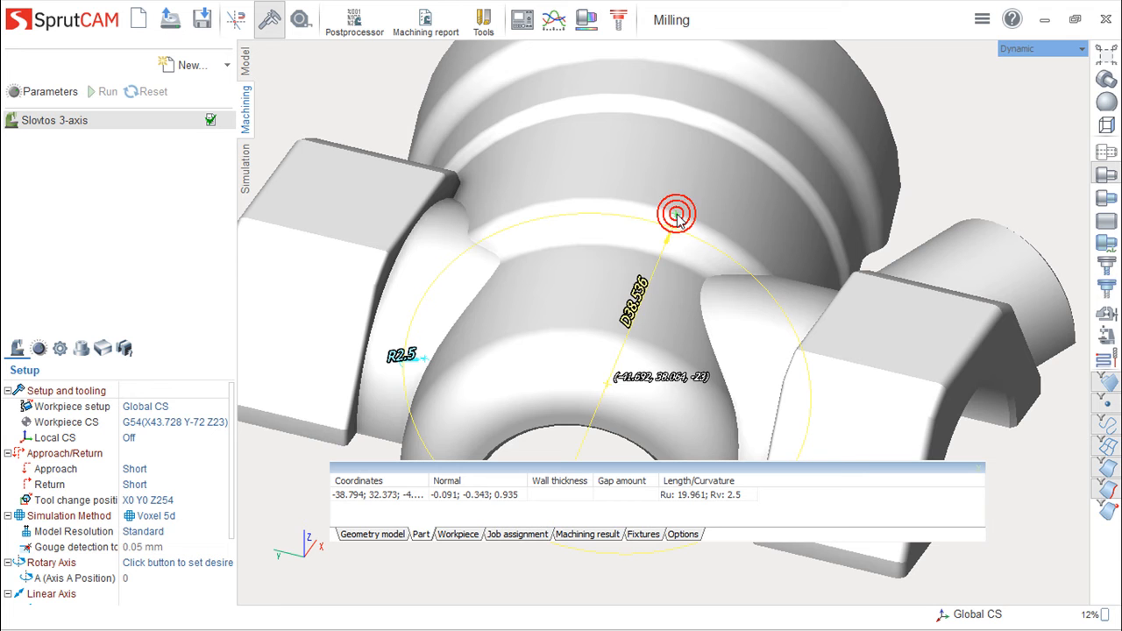
left_click_drag(675, 215, 517, 248)
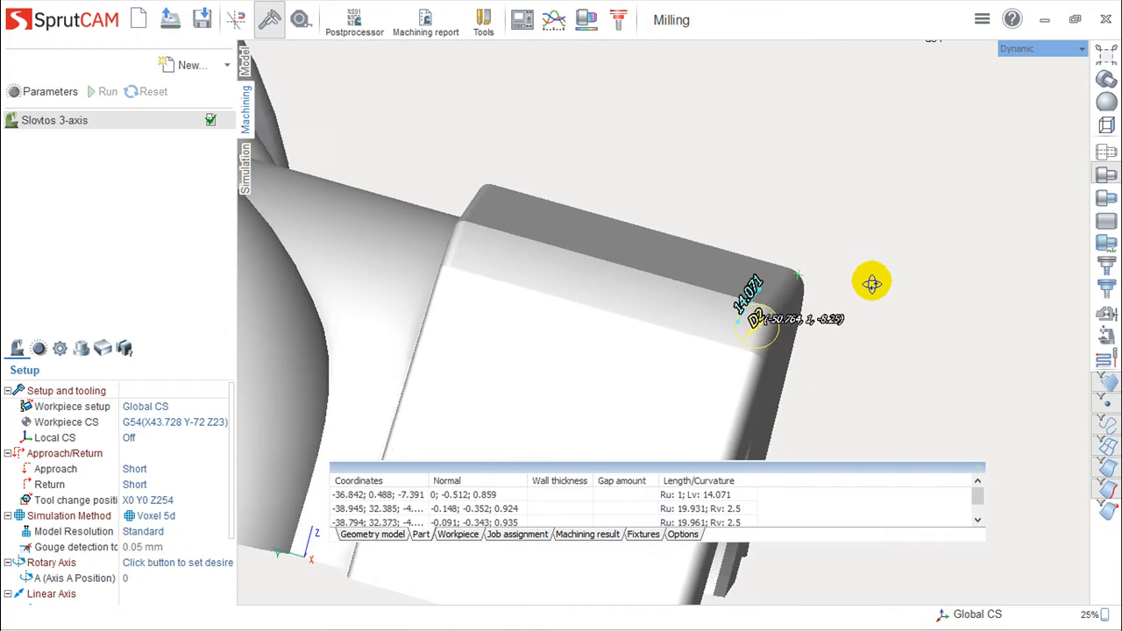
scroll("down", 3)
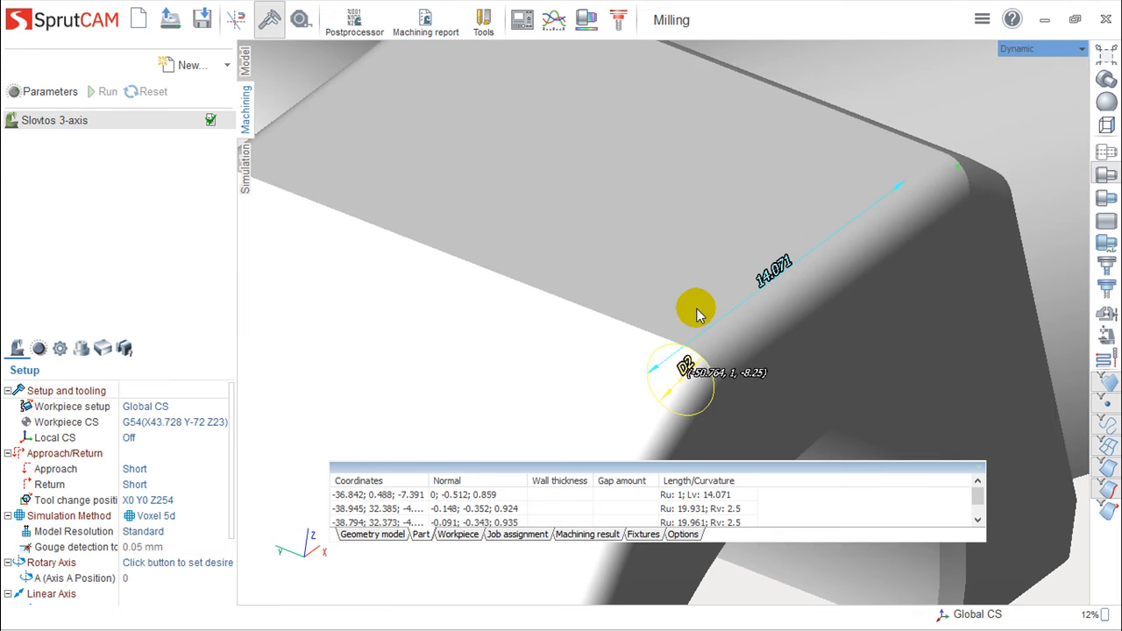
scroll("down", 3)
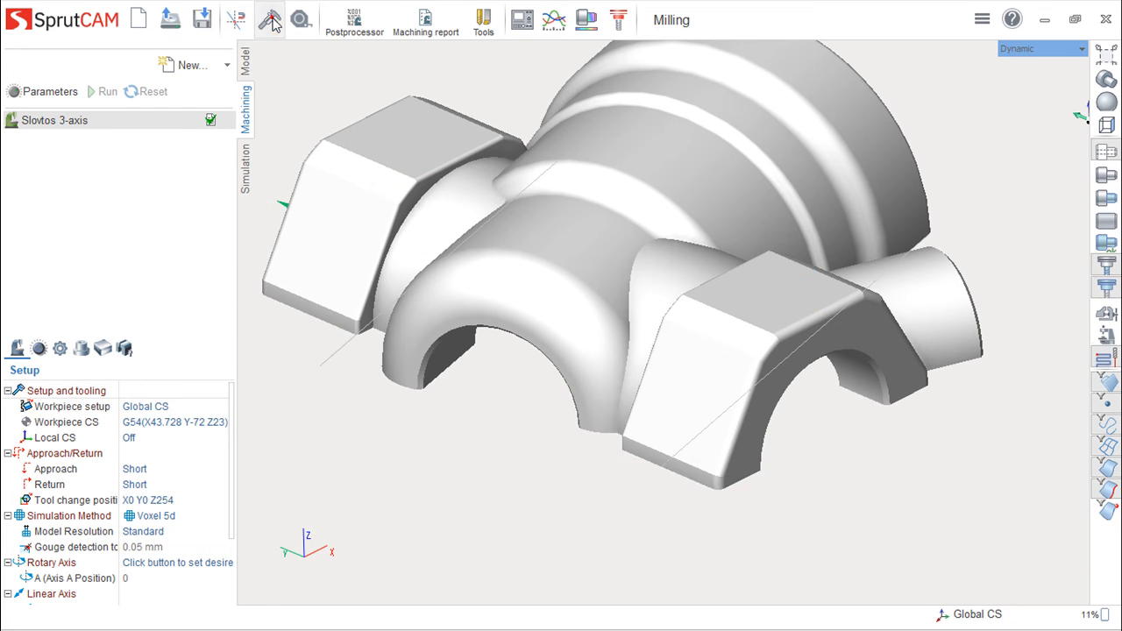
Add a Roughing waterline operation, calculate its toolpath, and reopen Geometry measuring.
left_click(190, 65)
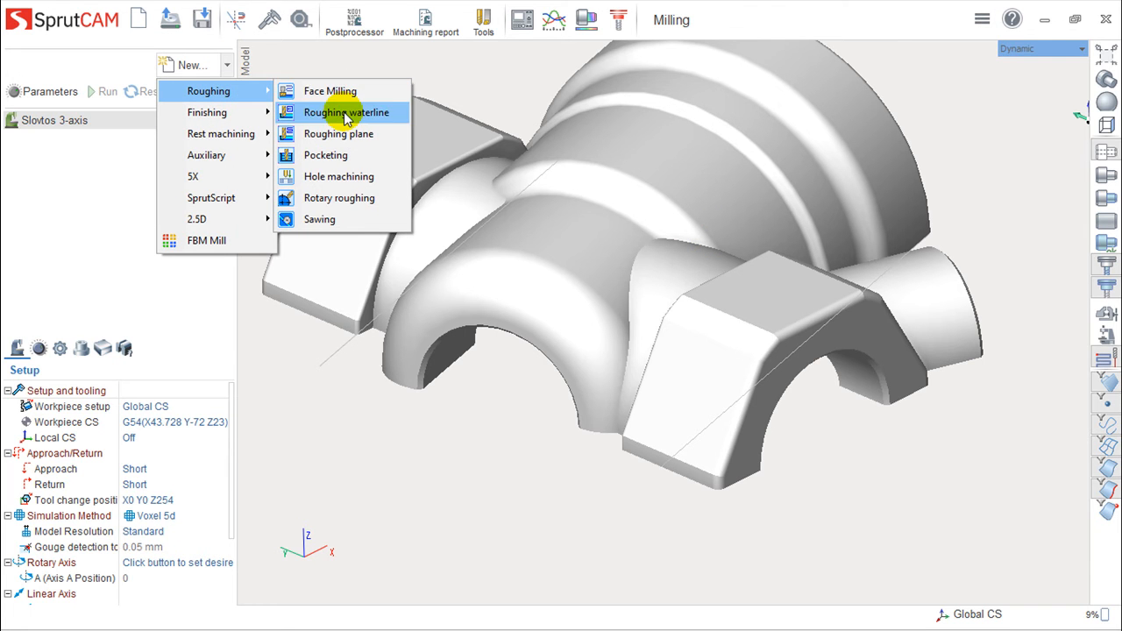
left_click(346, 112)
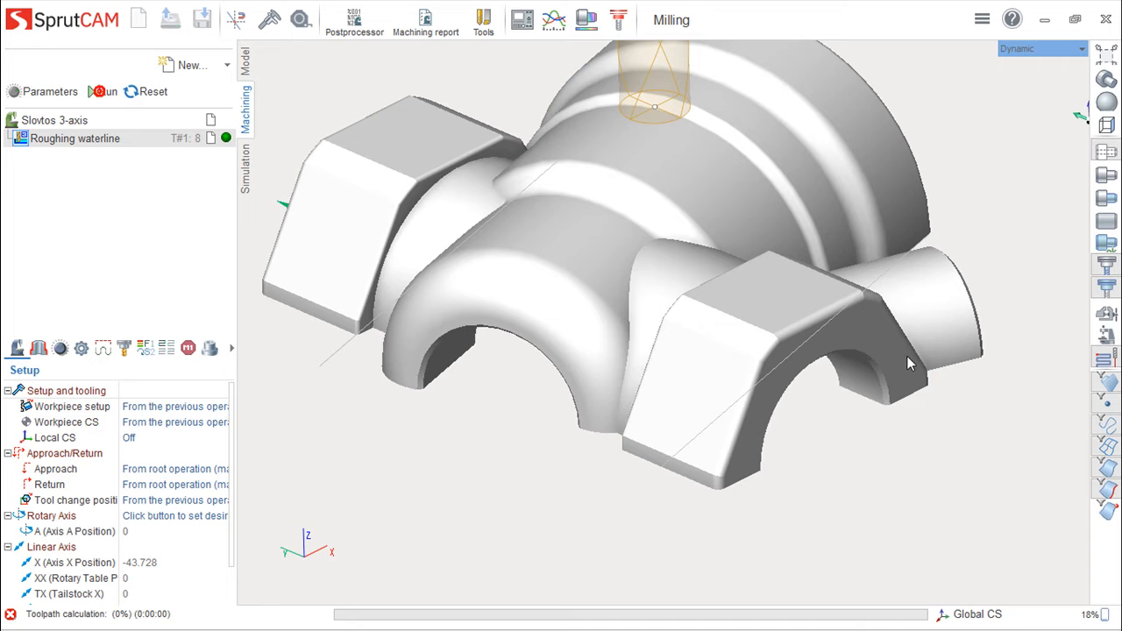
left_click(103, 91)
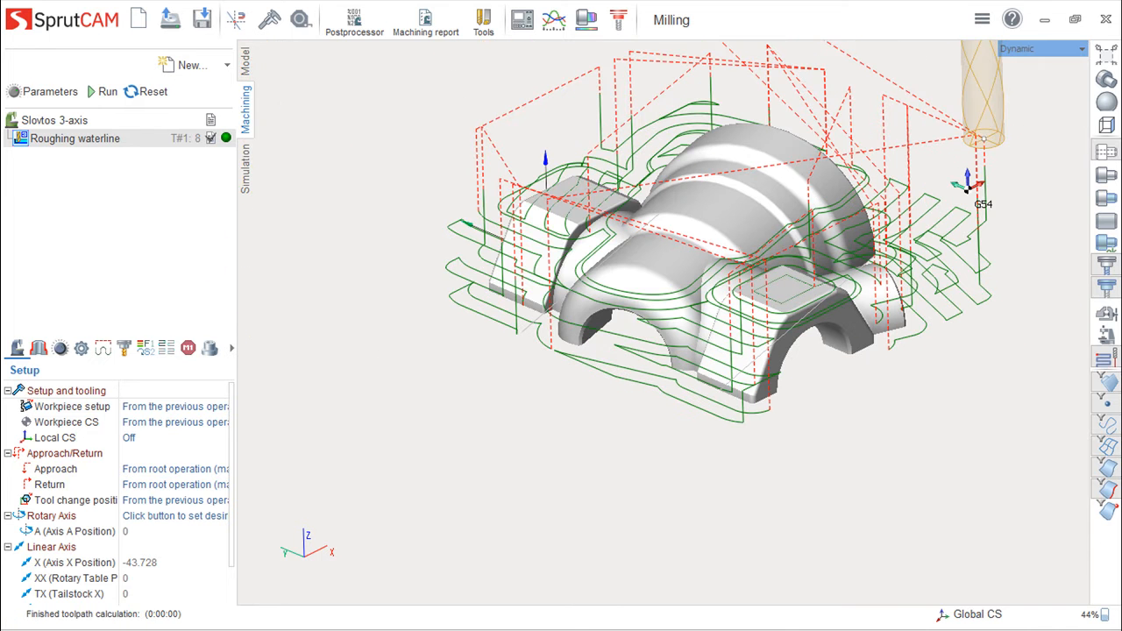
left_click(1106, 245)
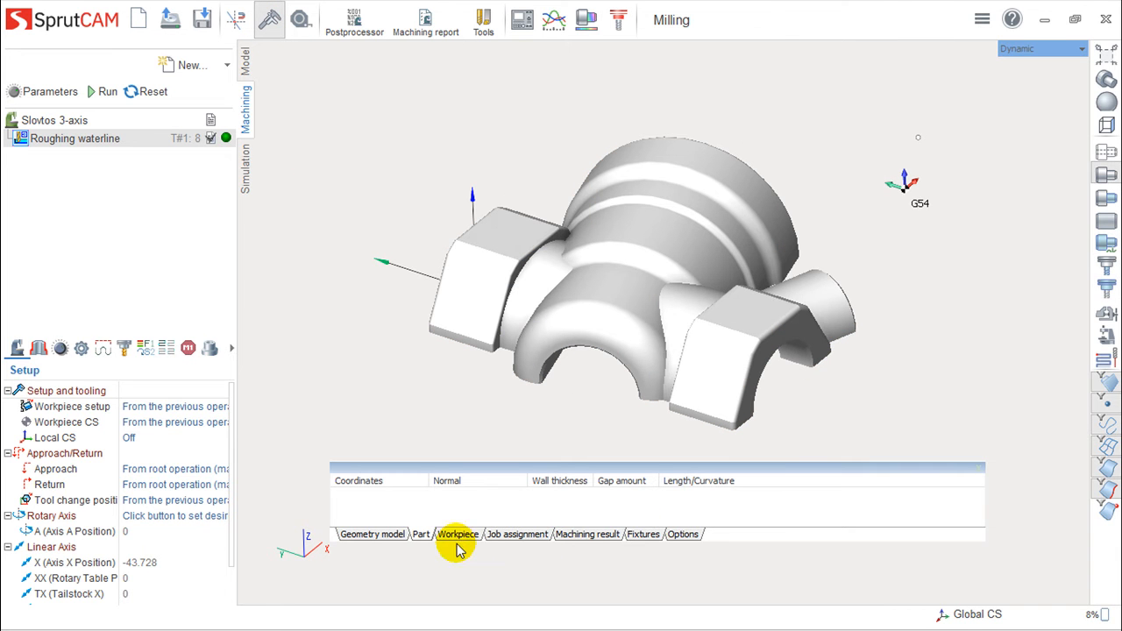
Pick points on the roughing result to read remaining stock, such as 4.206.
left_click(587, 534)
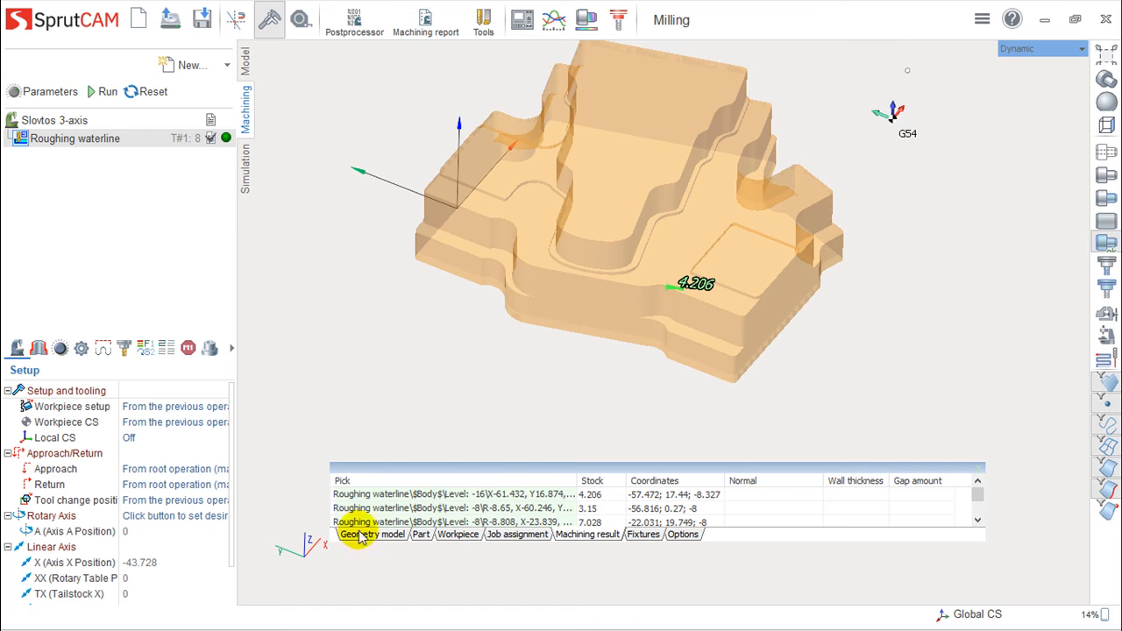
left_click(456, 495)
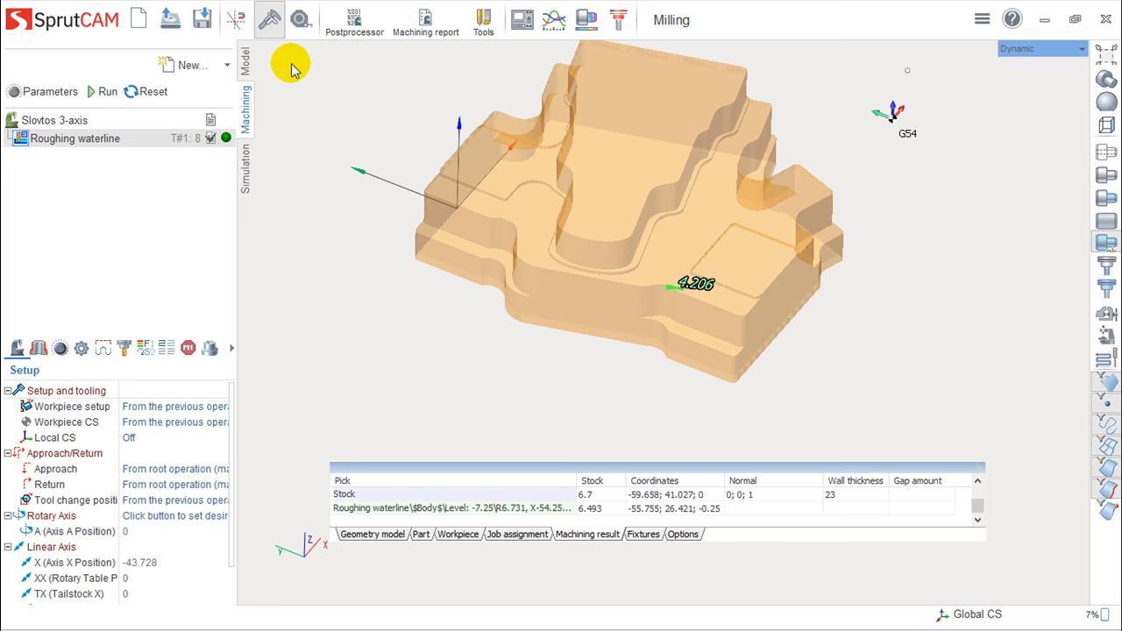
mouse_move(114, 24)
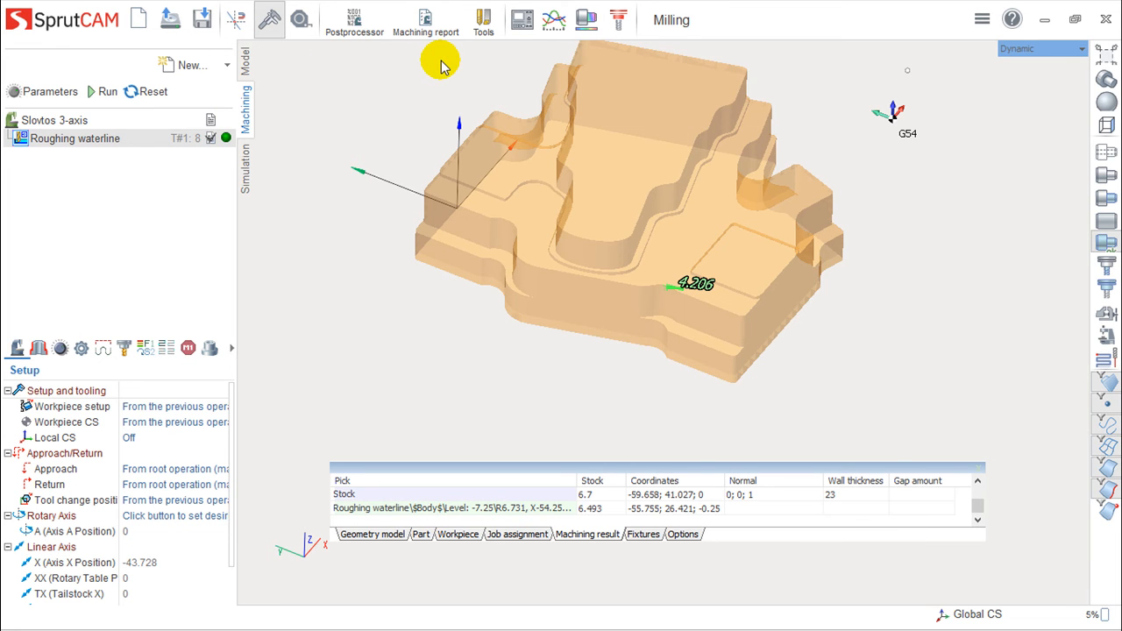
Give the report a two-view Top layout, fill the approval fields, and create it.
left_click(426, 19)
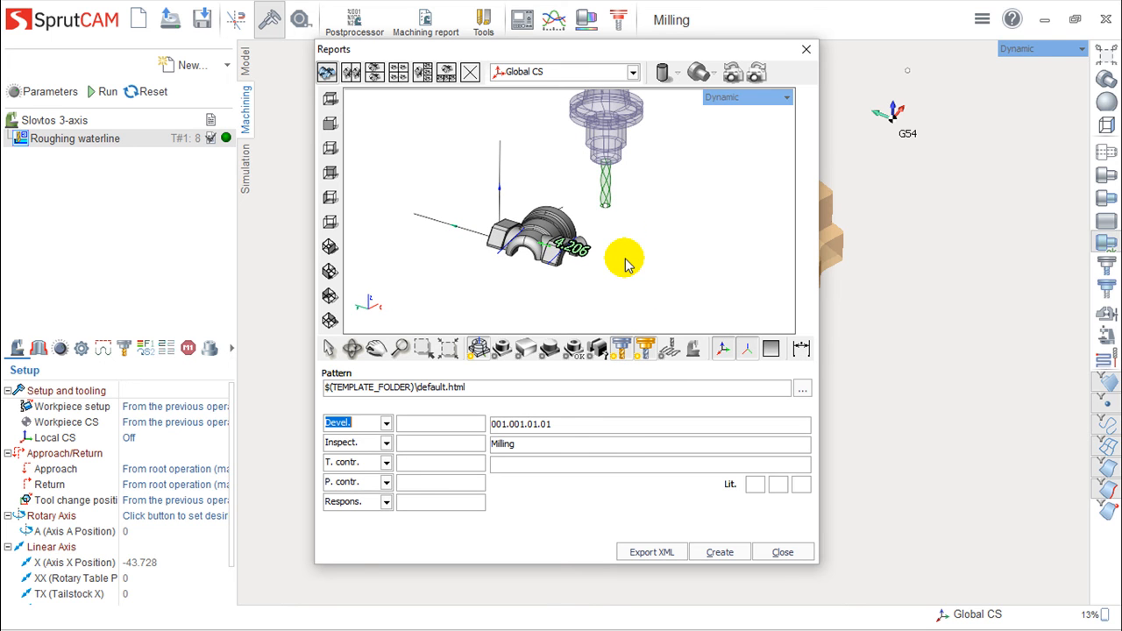
mouse_move(588, 233)
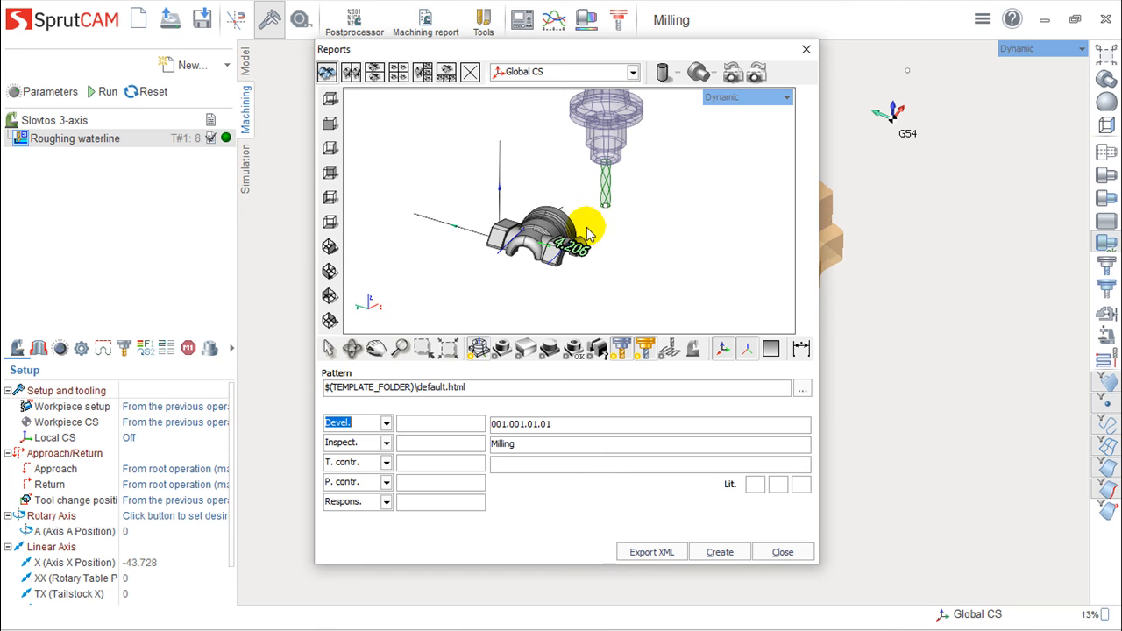
left_click(349, 73)
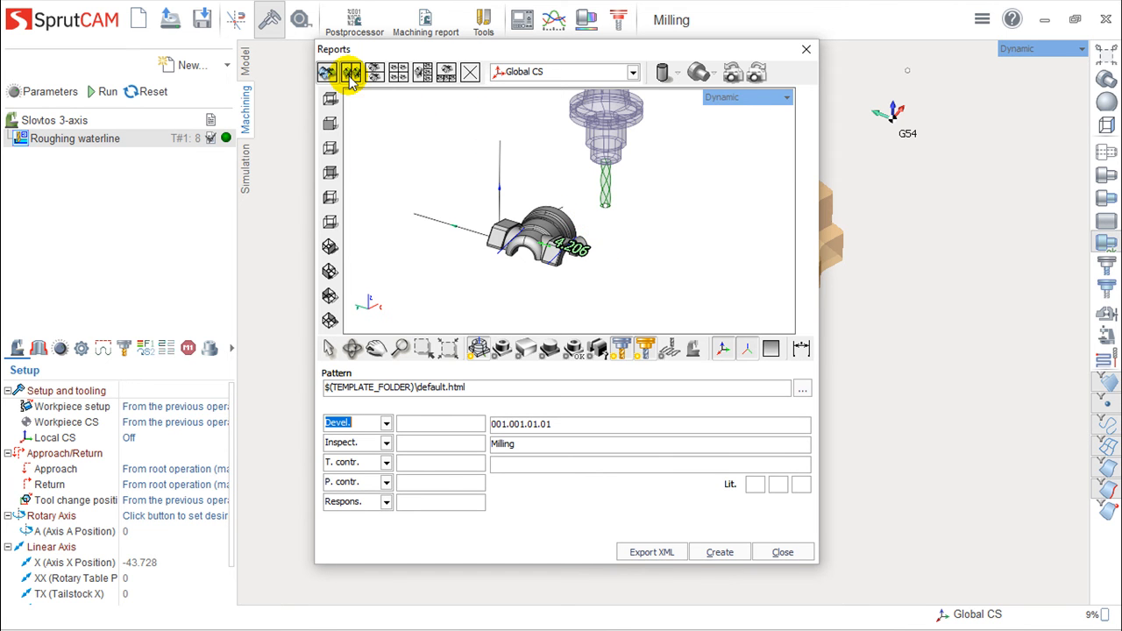
left_click(351, 72)
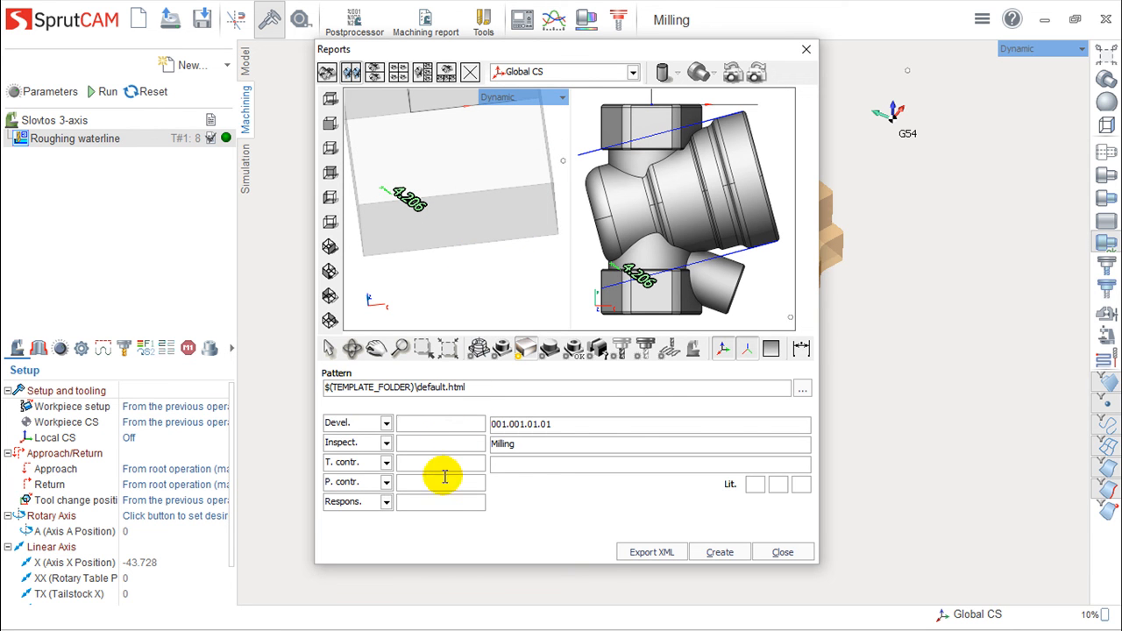
type("asdfds")
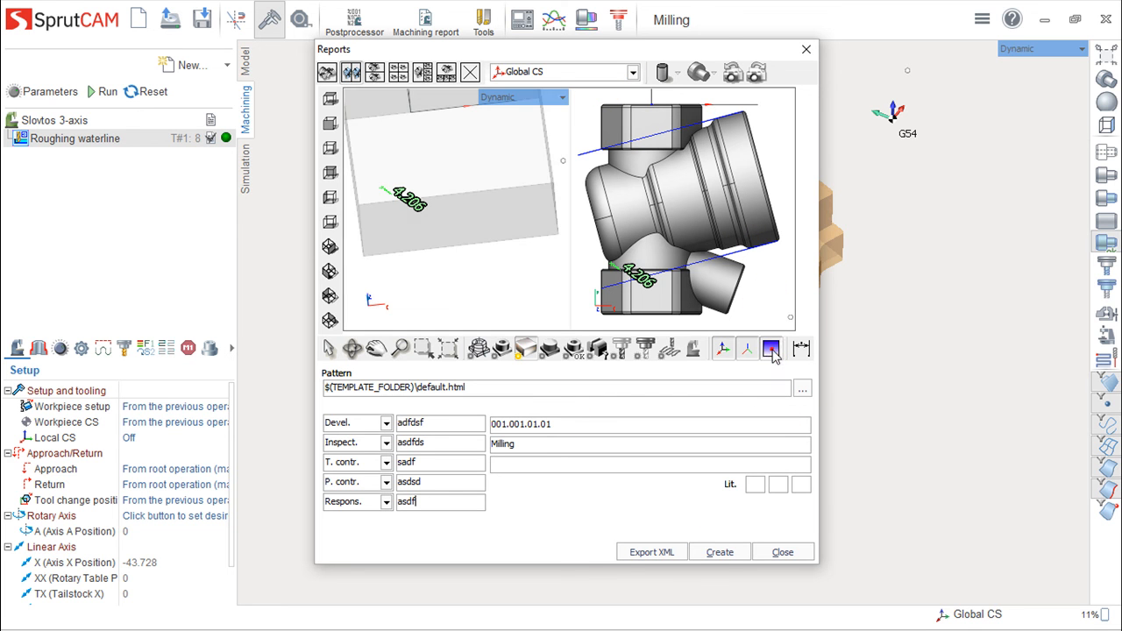
left_click(770, 349)
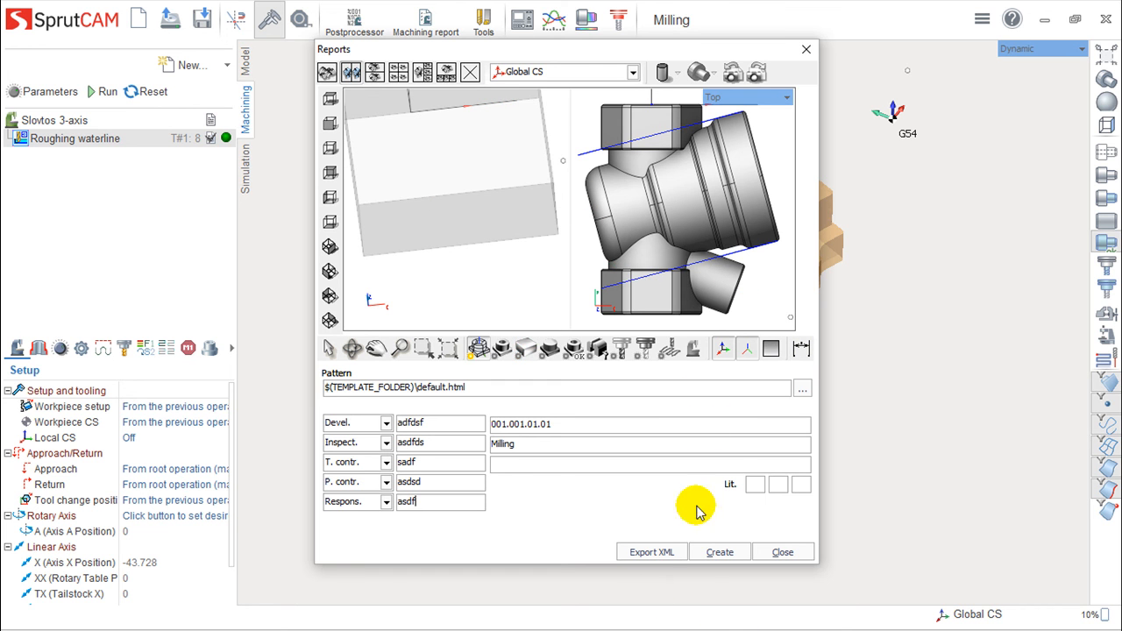
left_click(719, 552)
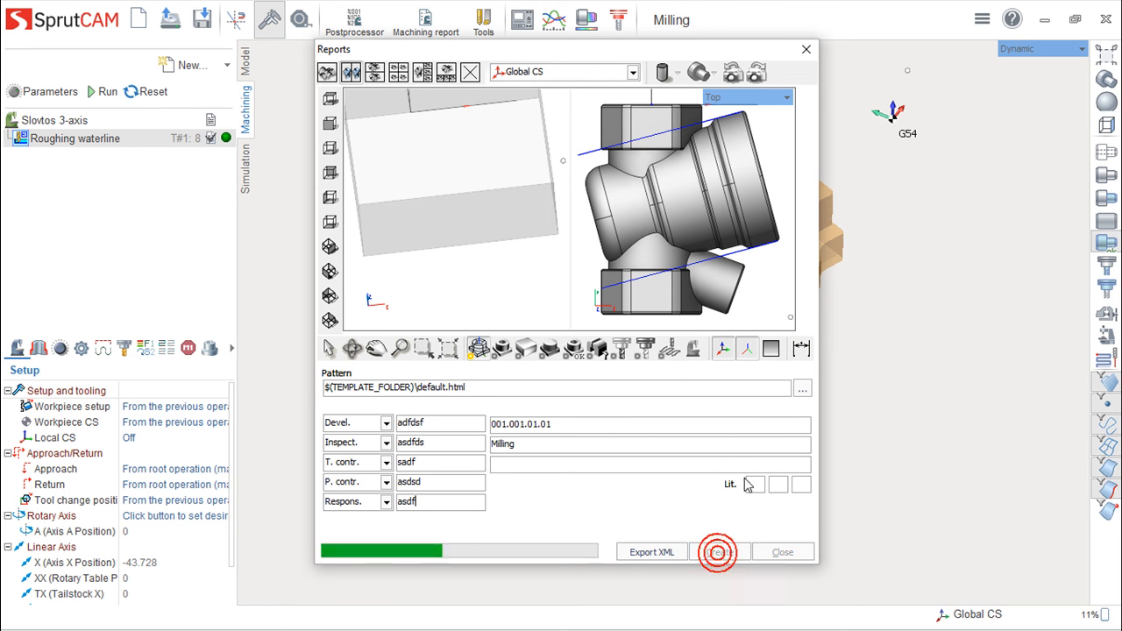
Scroll through Milling.html's job list and tools table, then close Edge and Reports.
left_click(651, 552)
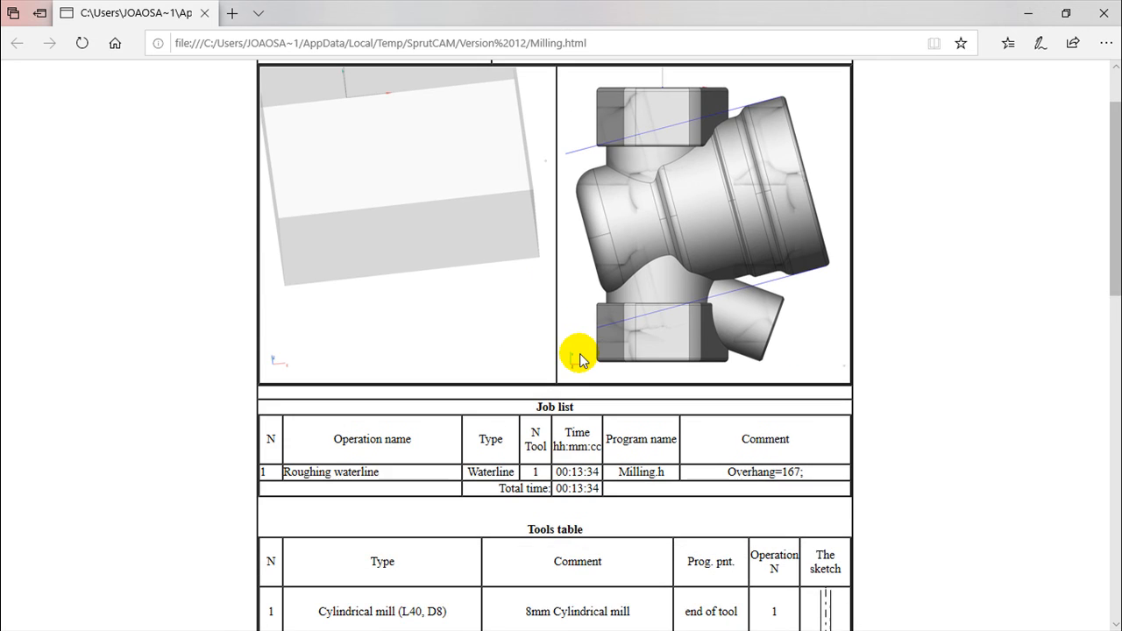
scroll("down", 3)
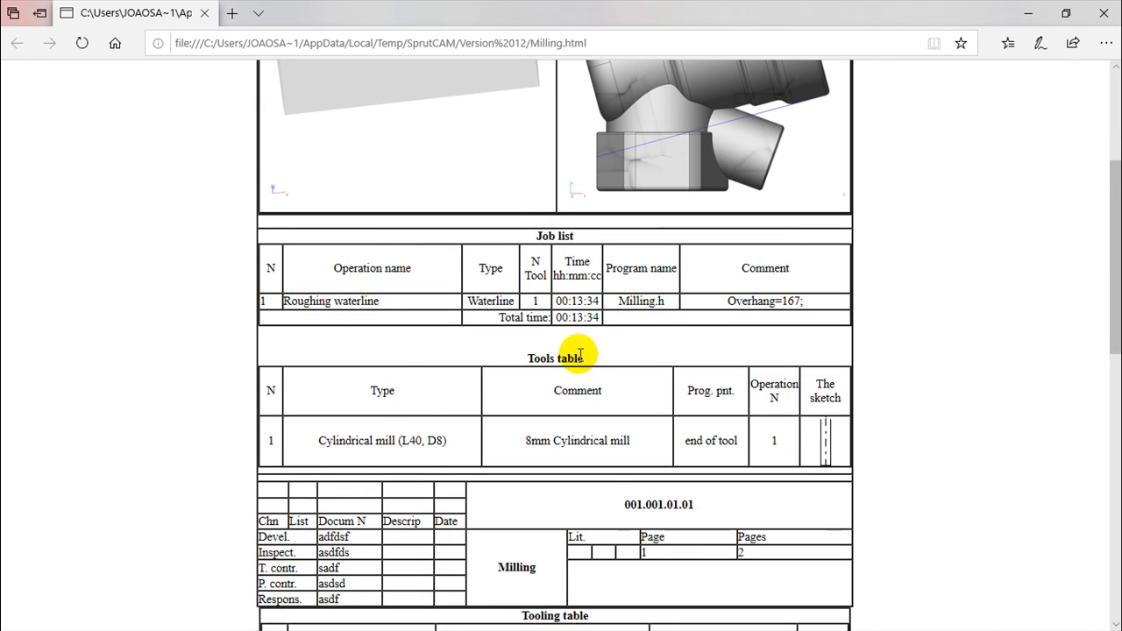
scroll("down", 3)
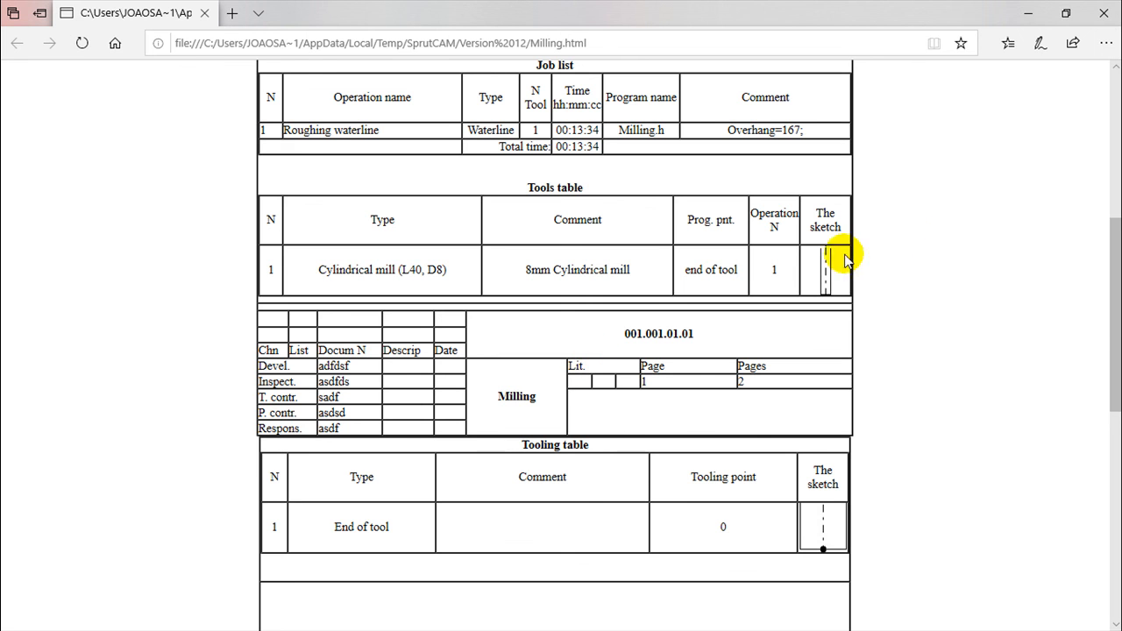
scroll("down", 3)
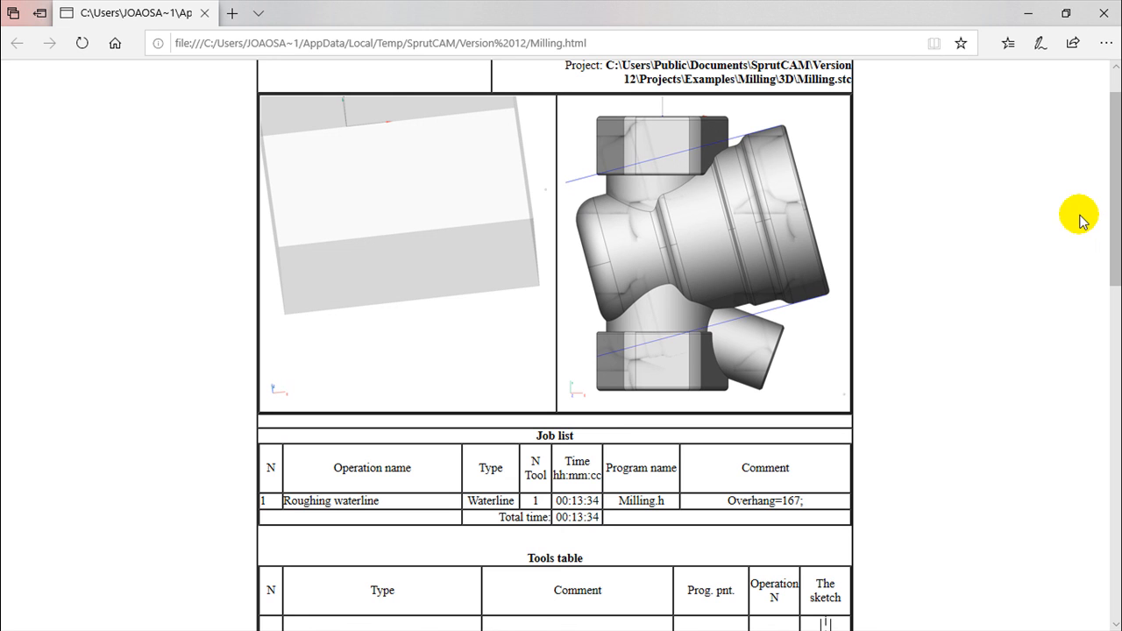
mouse_move(436, 191)
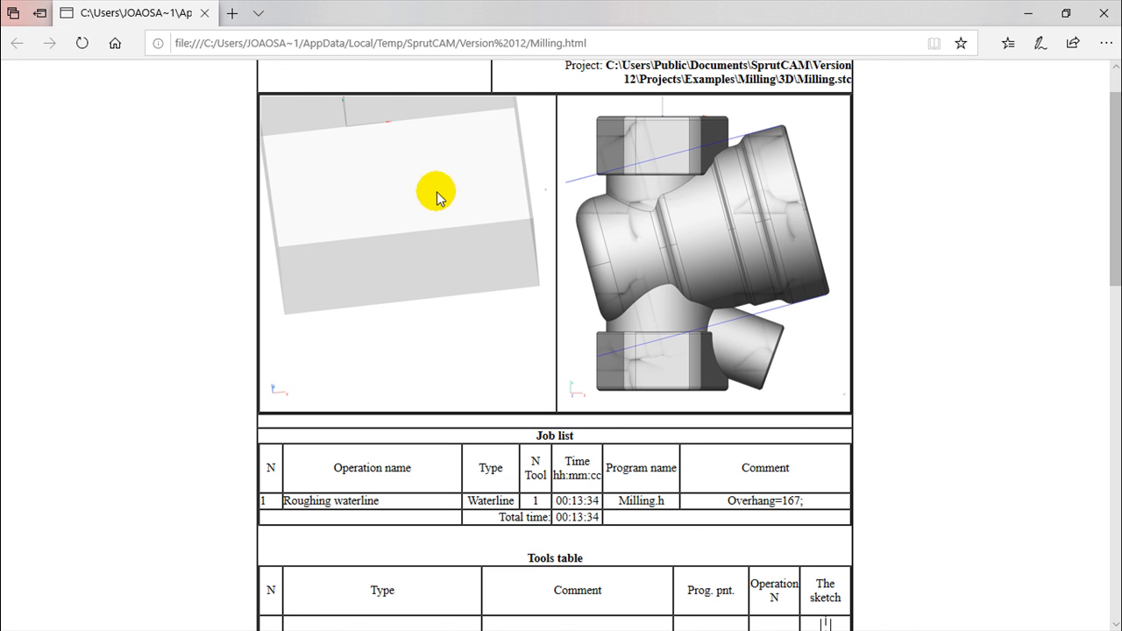
scroll("down", 3)
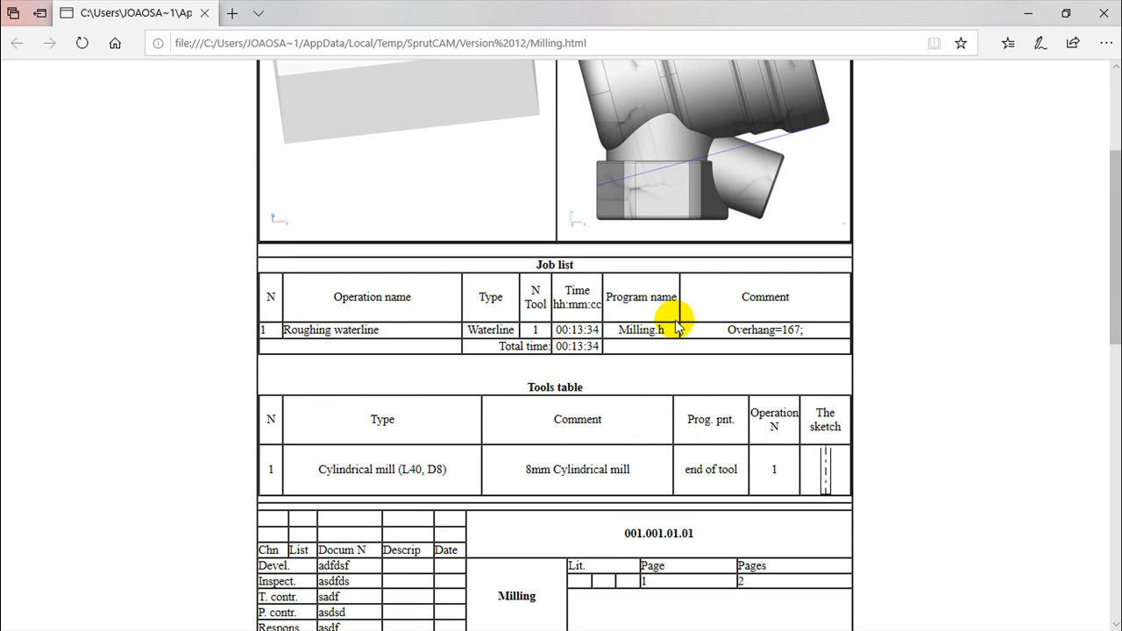
mouse_move(476, 279)
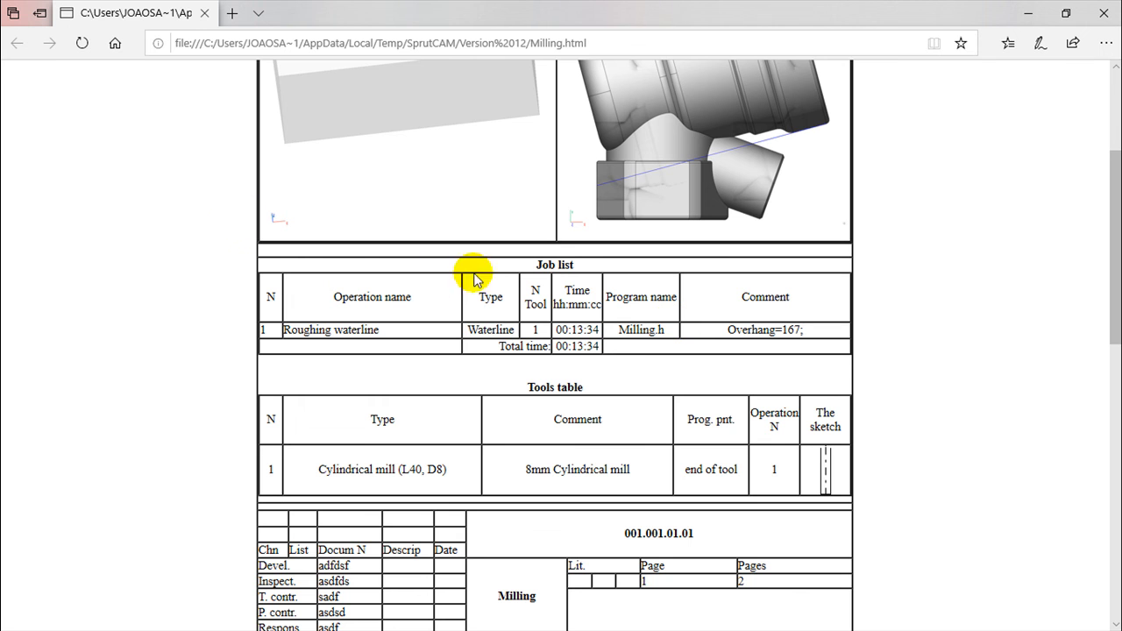
mouse_move(934, 434)
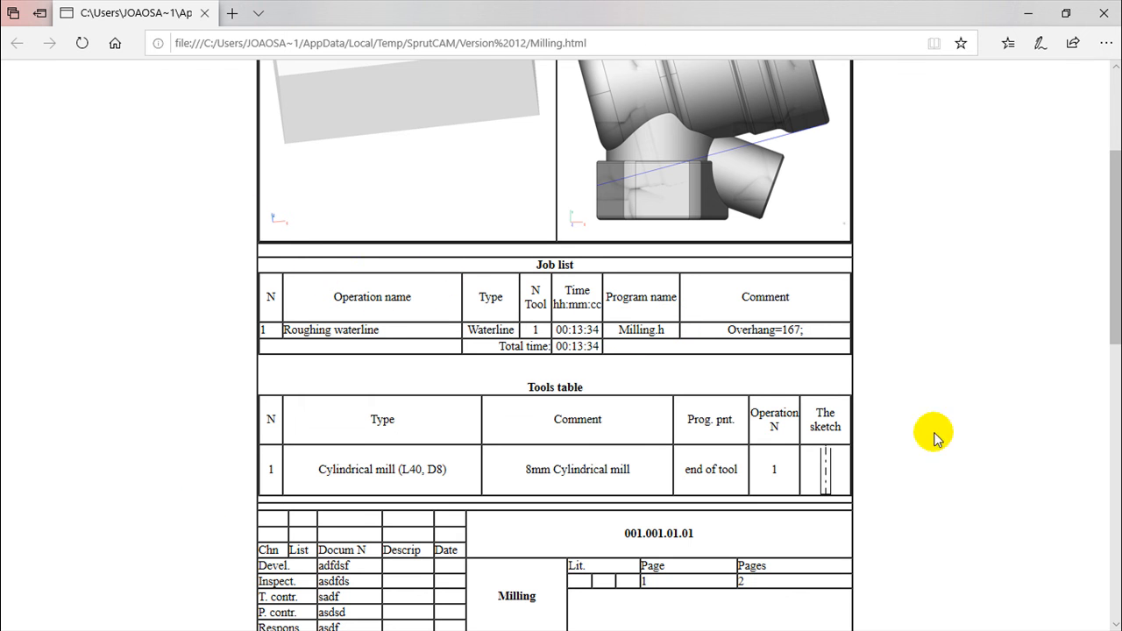
mouse_move(1103, 16)
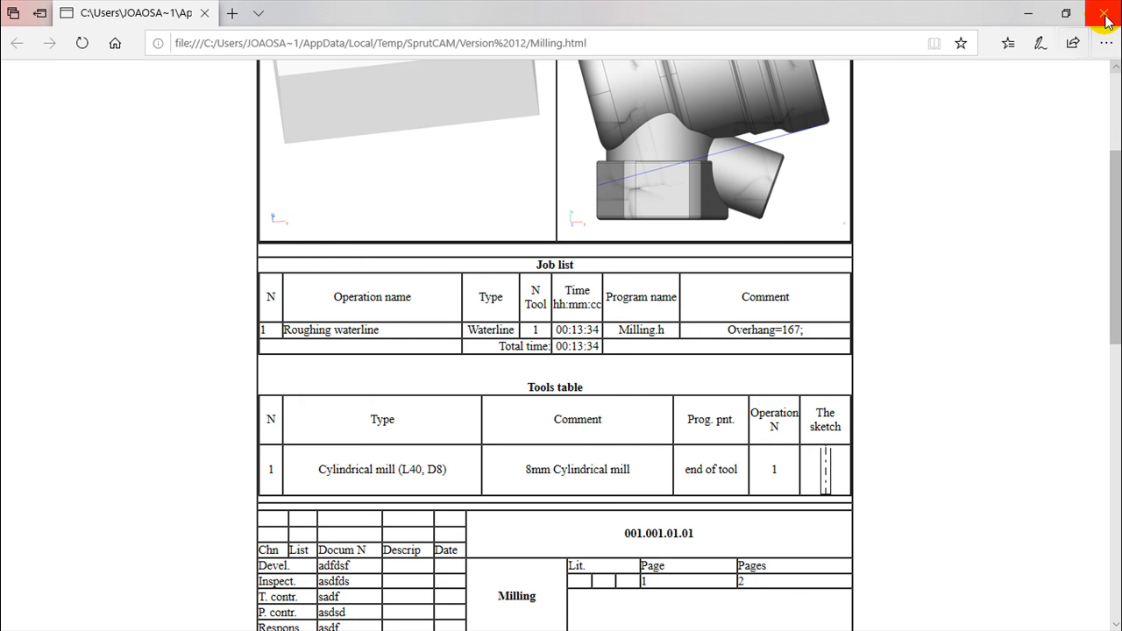
left_click(1105, 15)
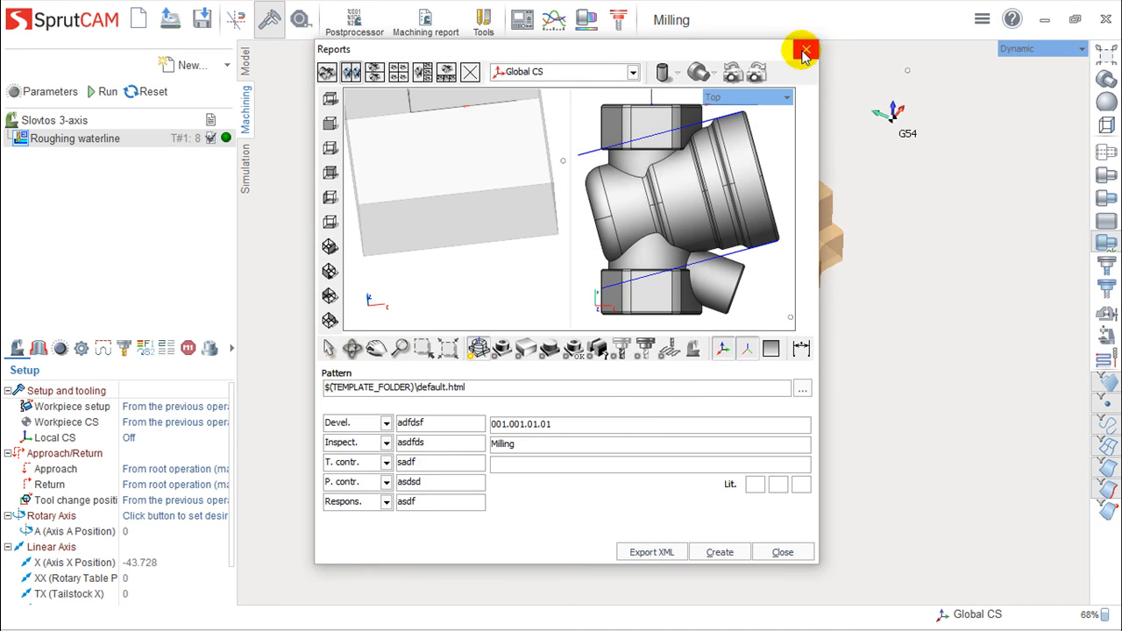
left_click(804, 50)
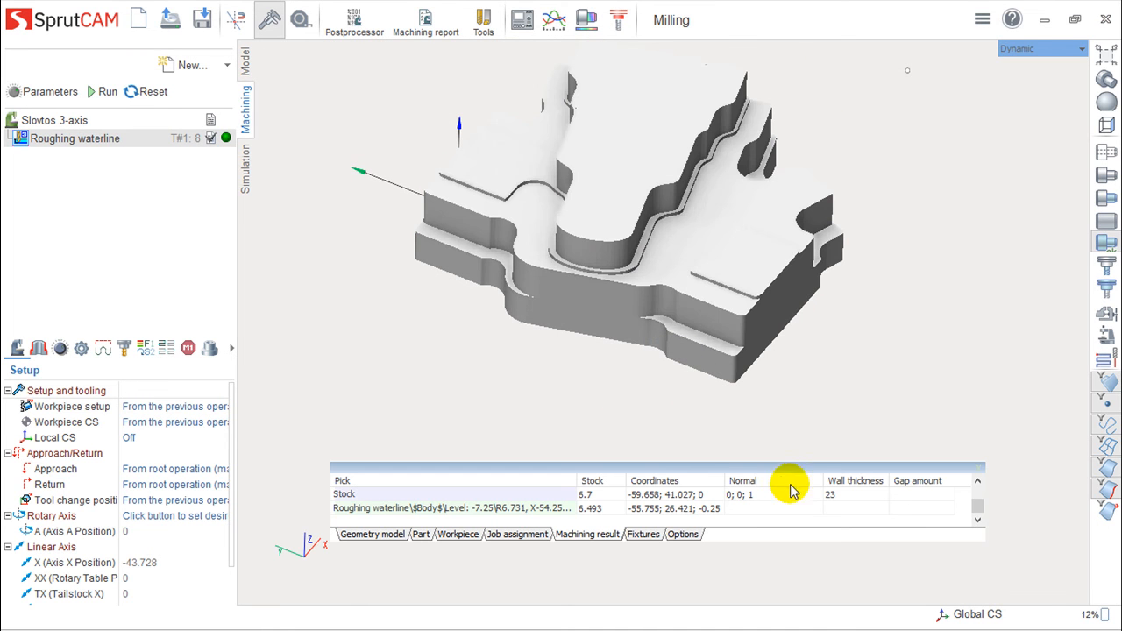